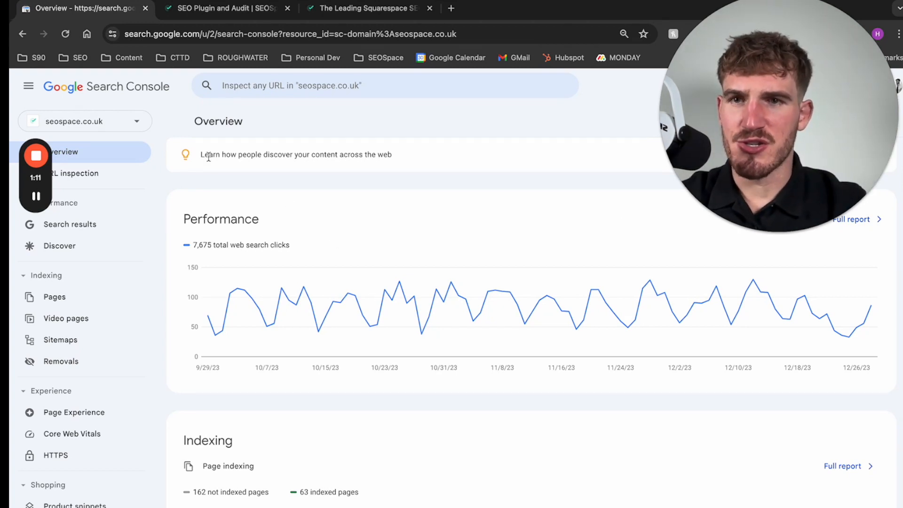
Open the seospace site's Squarespace settings, showing the Domains page with seospace.co.uk
left_click(227, 8)
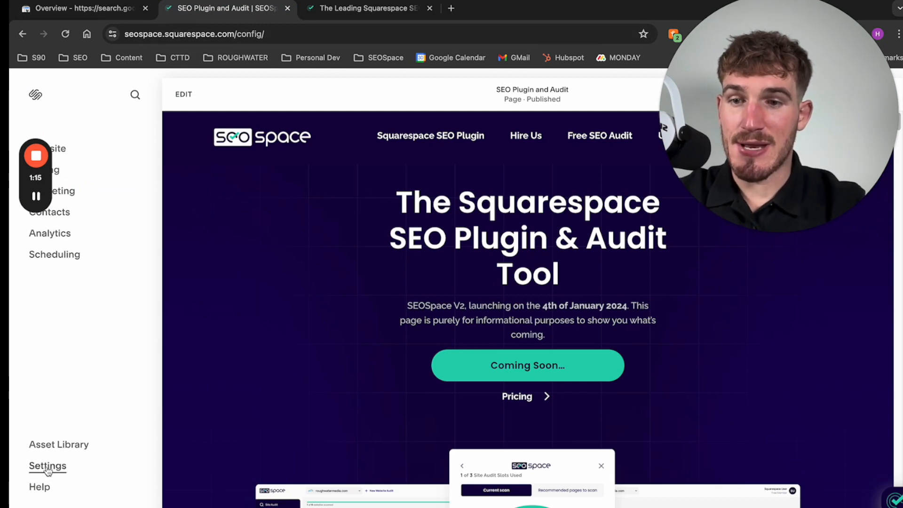
left_click(47, 466)
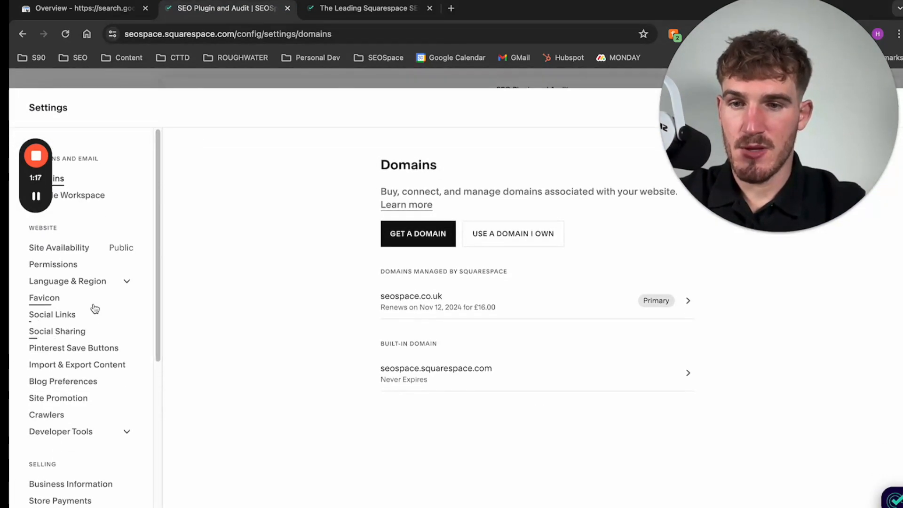
scroll("down", 3)
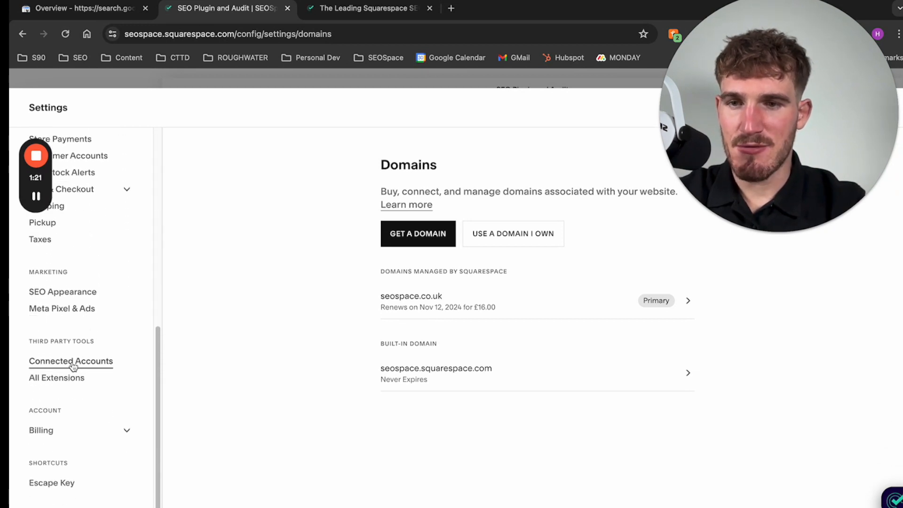
Review the site's connected Google accounts and connectable services, then return to Search Console
left_click(71, 361)
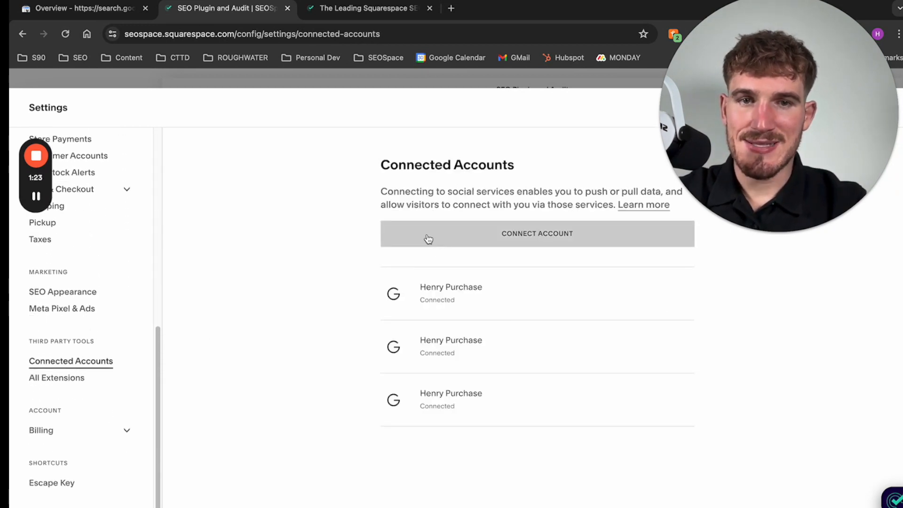
left_click(537, 234)
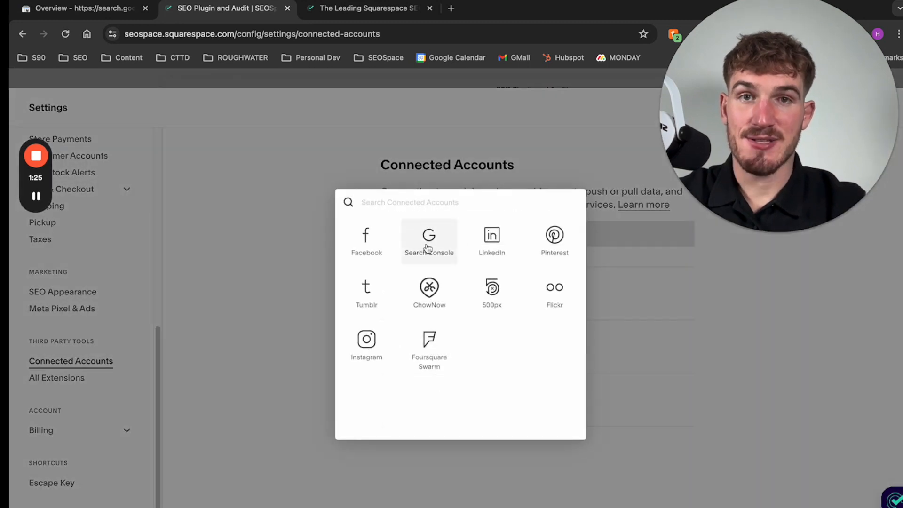
mouse_move(272, 271)
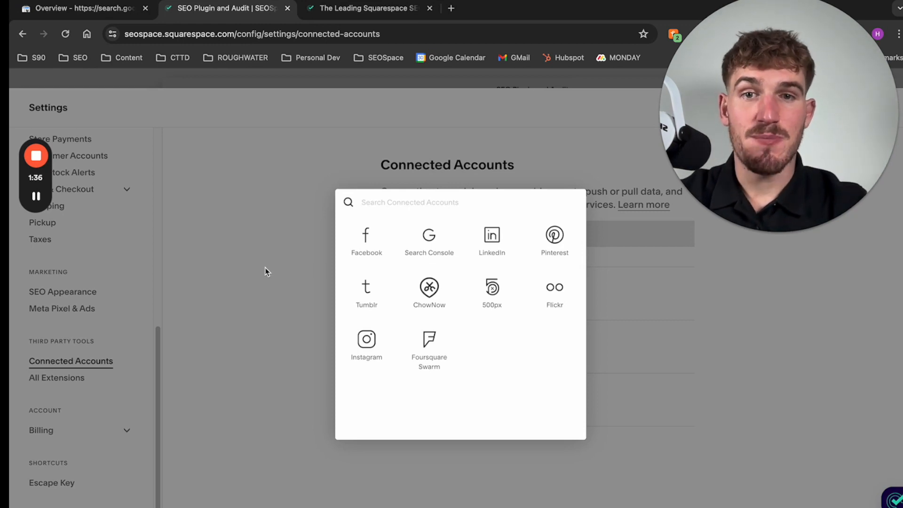
left_click(81, 8)
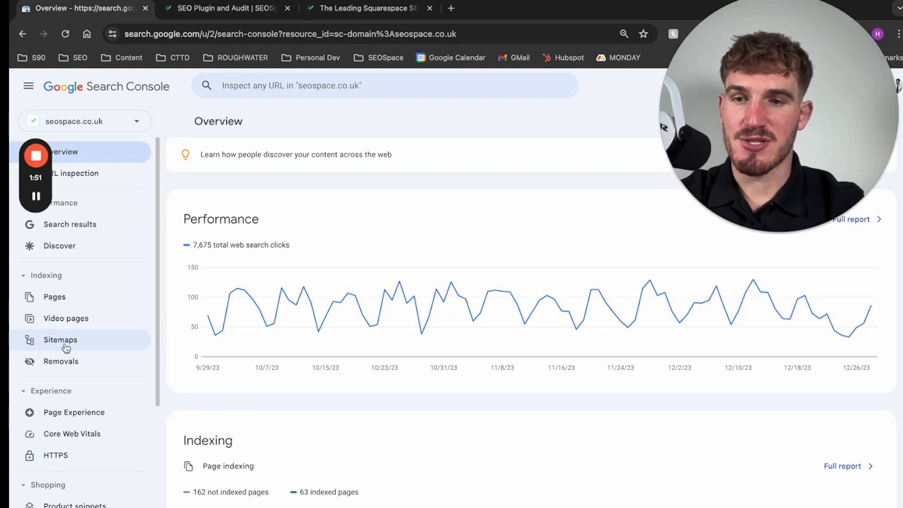
Remove the submitted sitemap.xml from the seospace.co.uk Sitemaps report
left_click(59, 340)
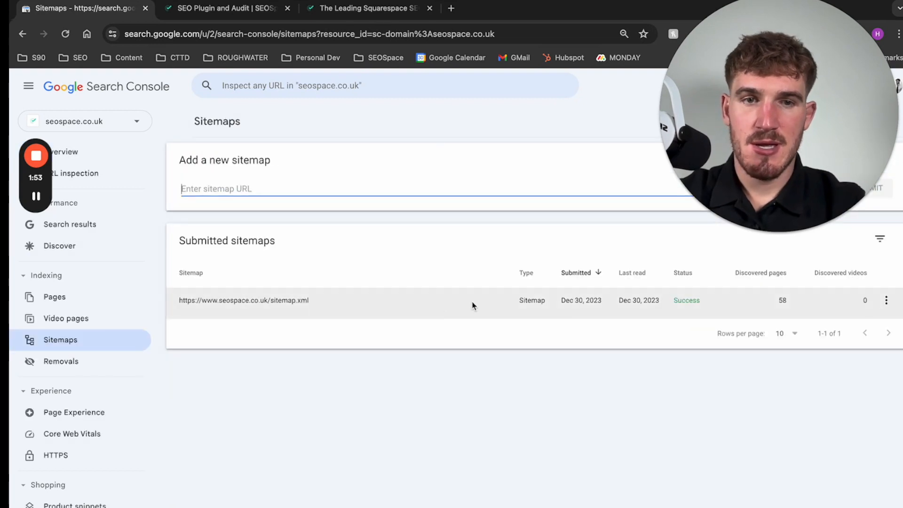
left_click(243, 300)
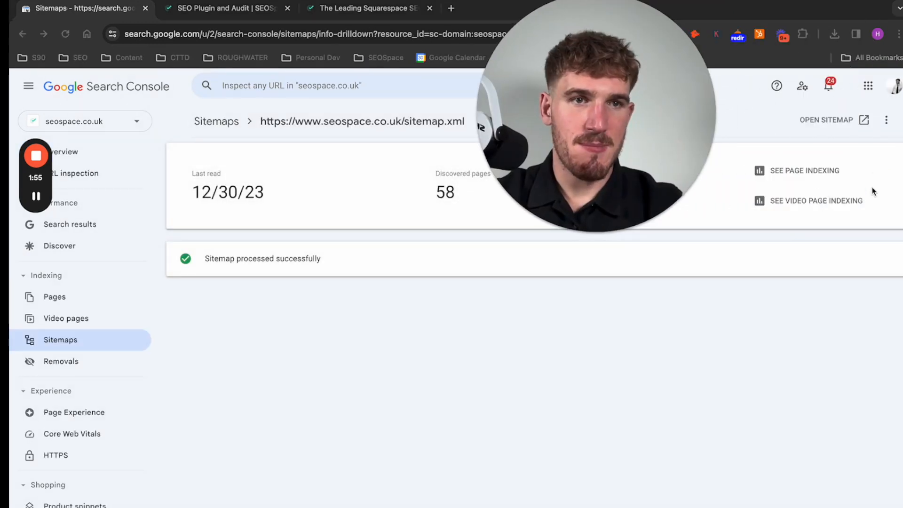
left_click(886, 120)
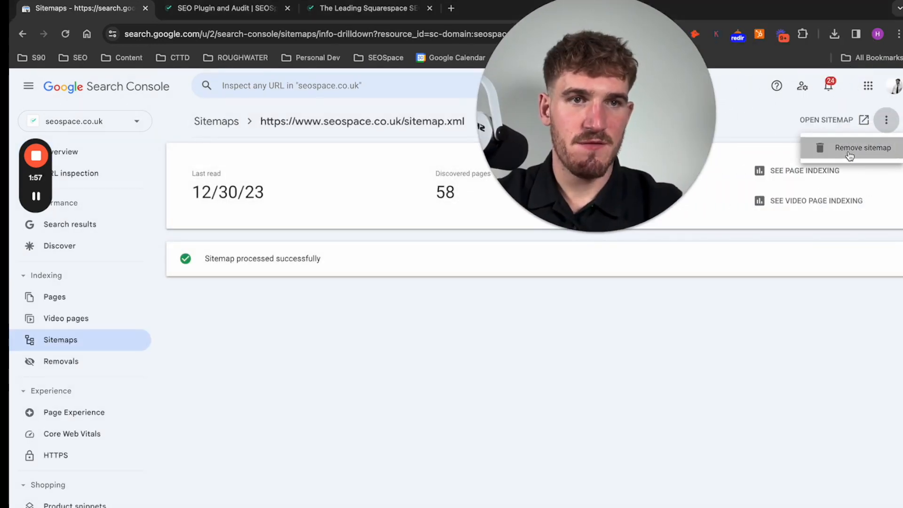
left_click(862, 147)
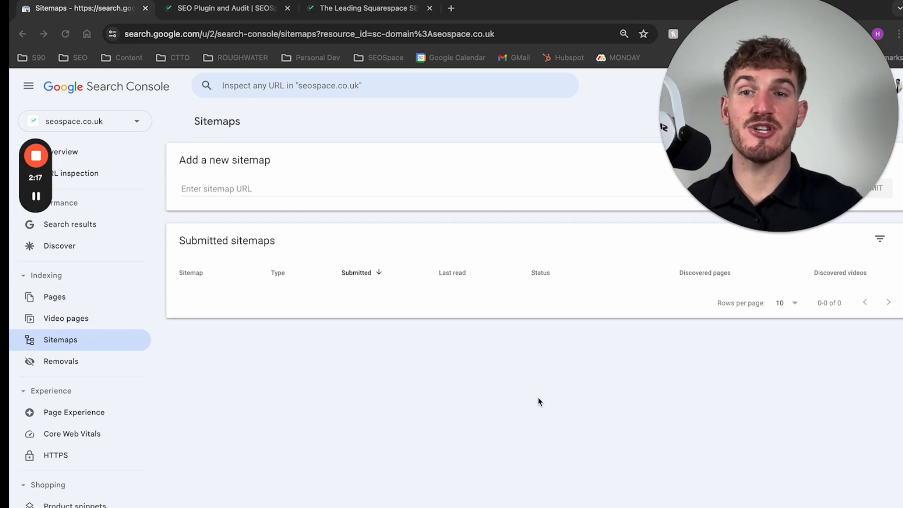
mouse_move(346, 98)
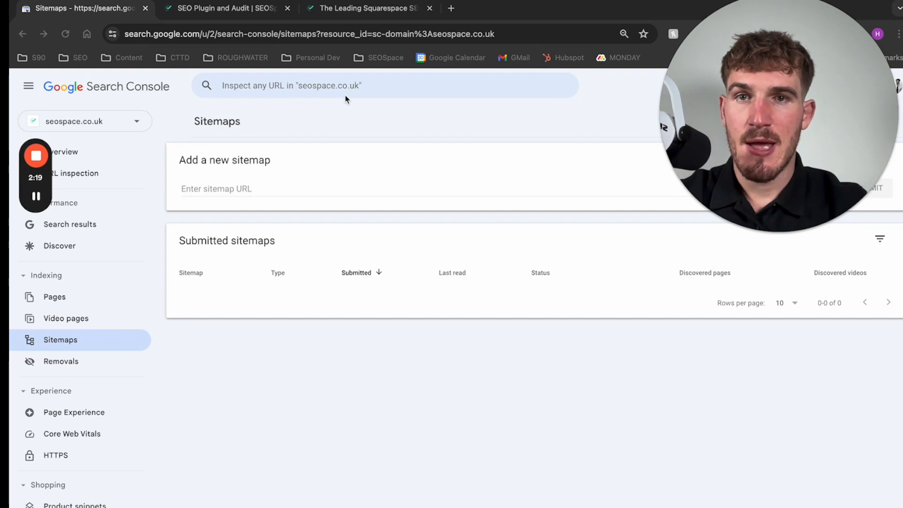
left_click(367, 8)
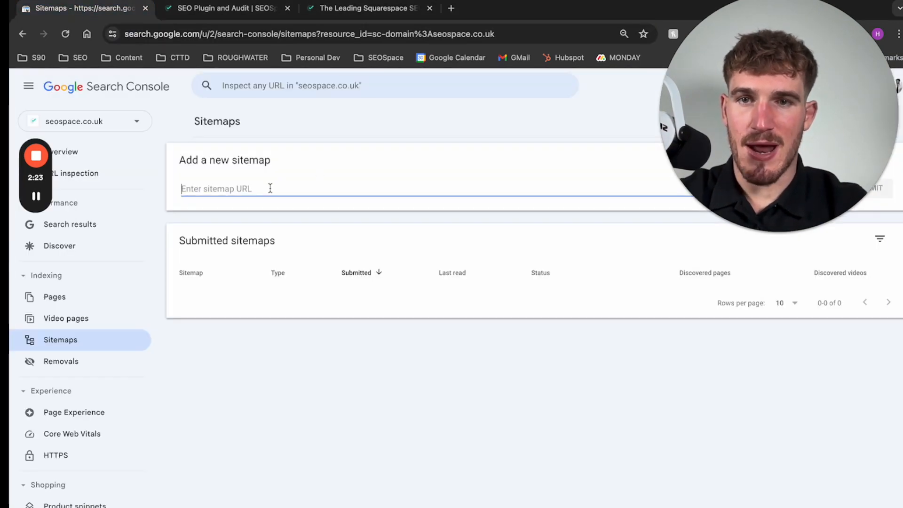
type("https://www.seospace.co.uk/site")
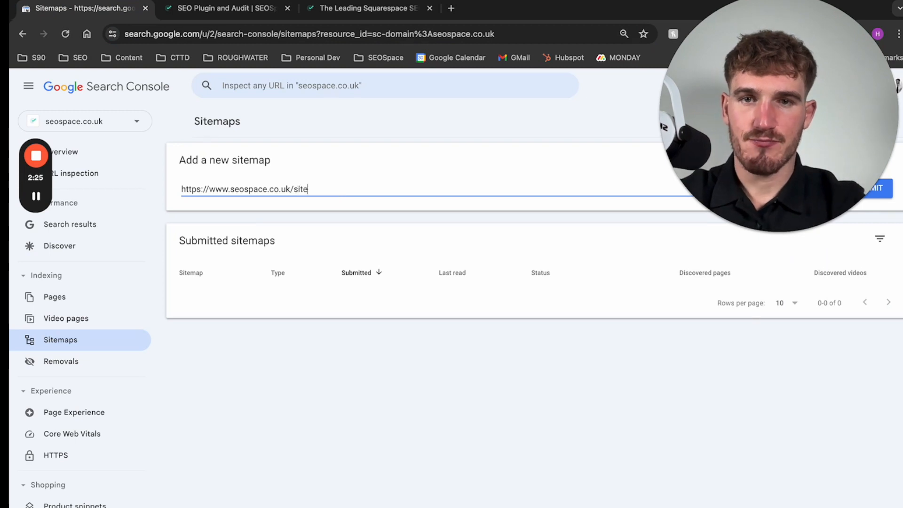
type("map.")
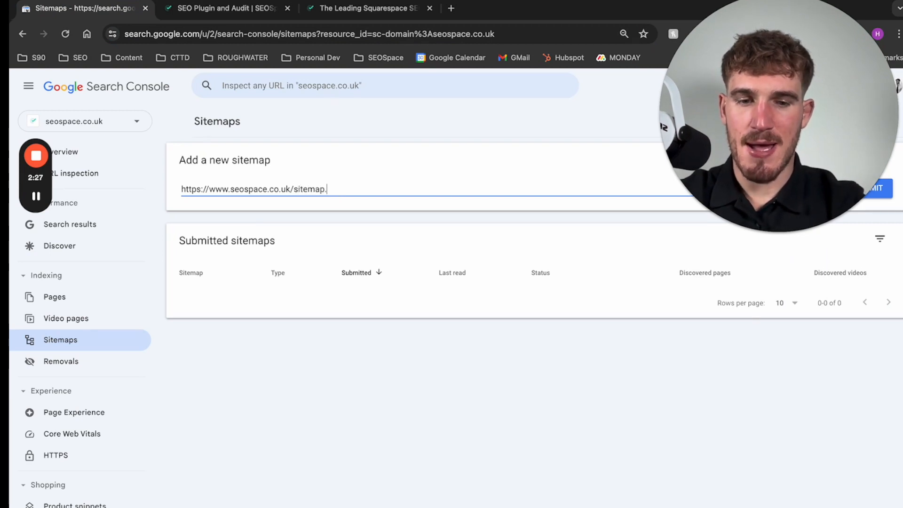
type("xml")
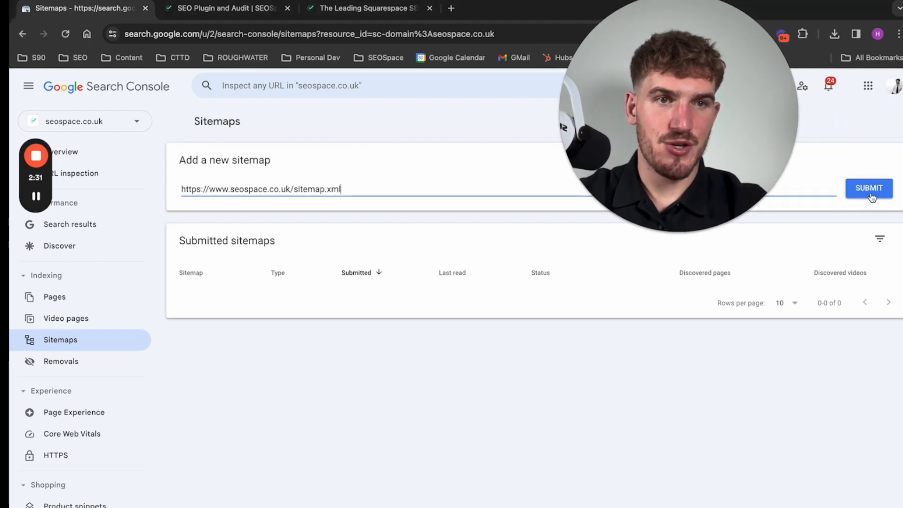
left_click(869, 188)
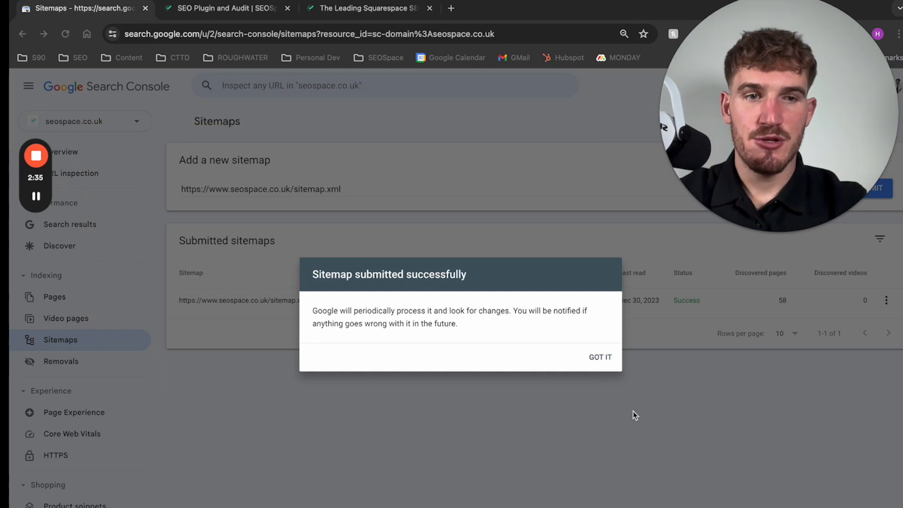
left_click(600, 357)
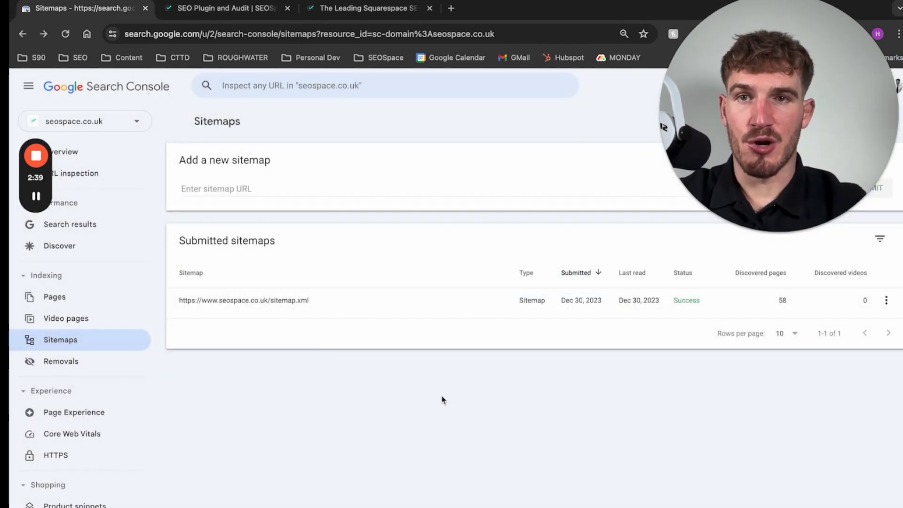
mouse_move(107, 170)
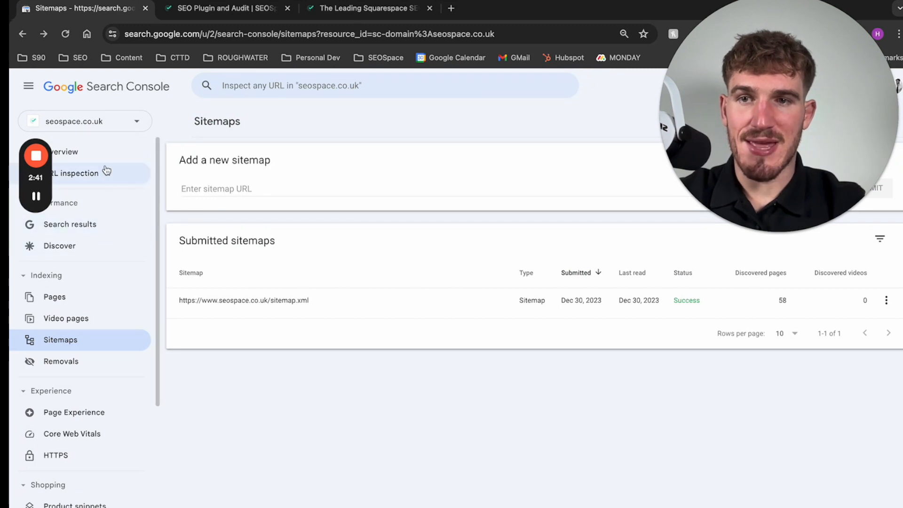
left_click(225, 8)
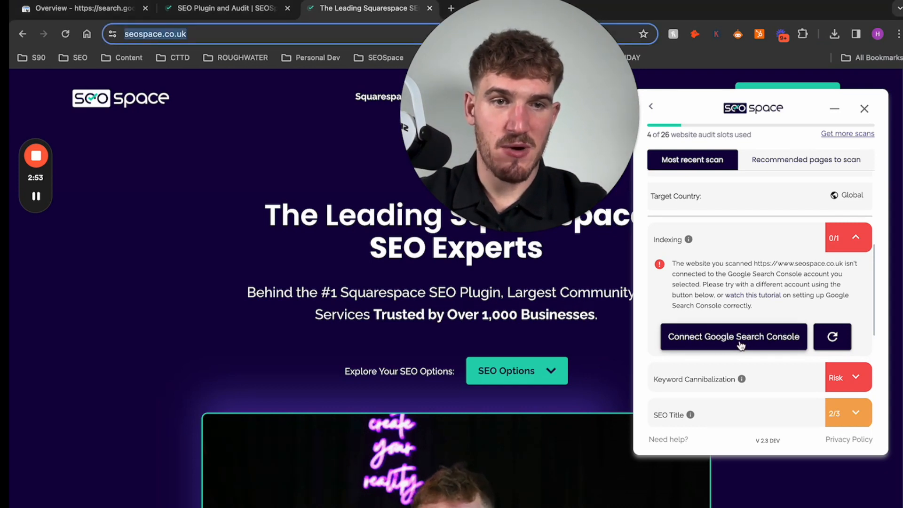
Connect Google Search Console from the Indexing section, choosing an account and allowing access
left_click(734, 337)
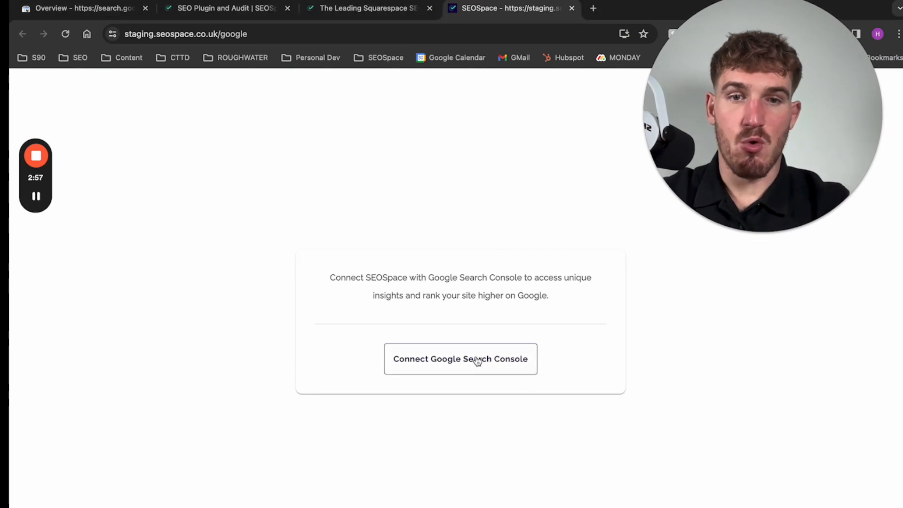
left_click(460, 359)
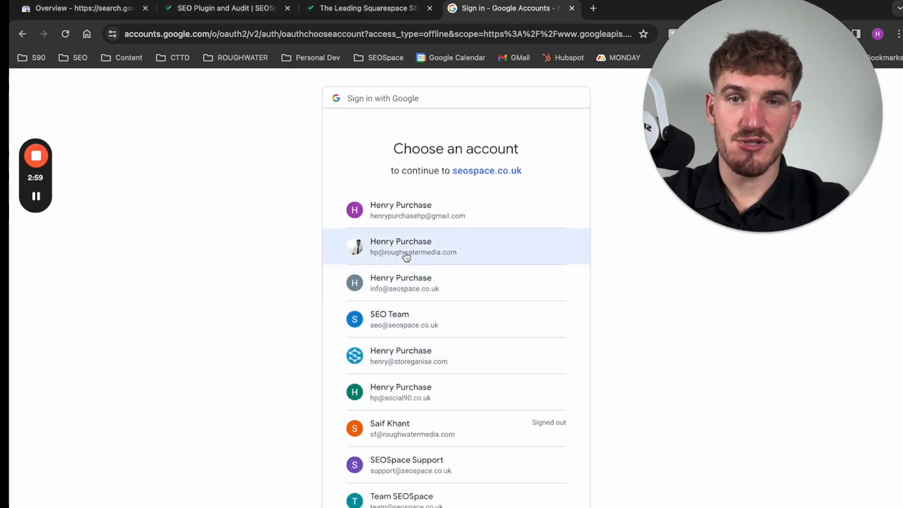
left_click(413, 246)
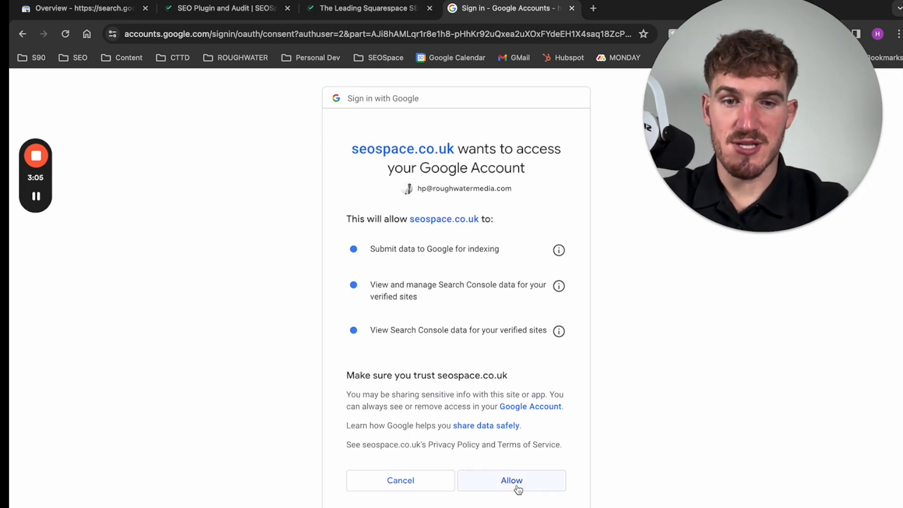
left_click(510, 480)
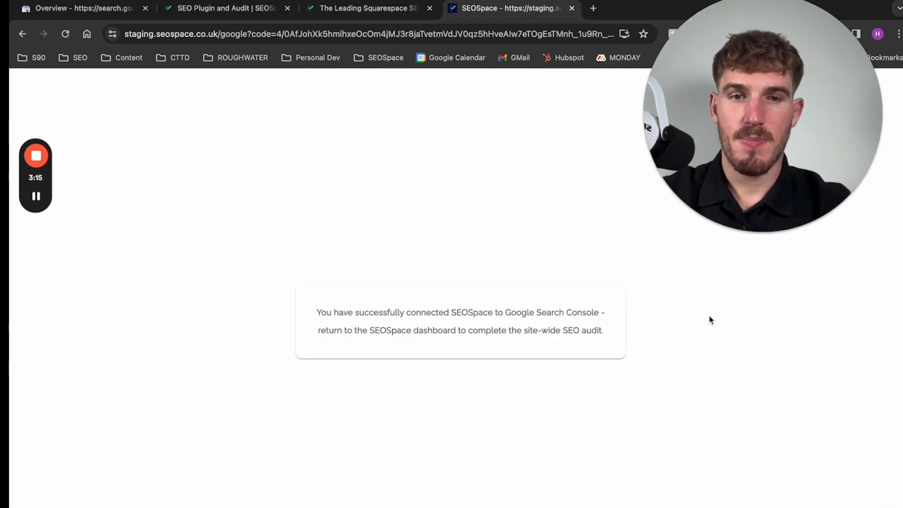
Refresh the Indexing check to 1/1, highlight the appears-on-Google message, and return to Search Console
left_click_drag(316, 312, 603, 330)
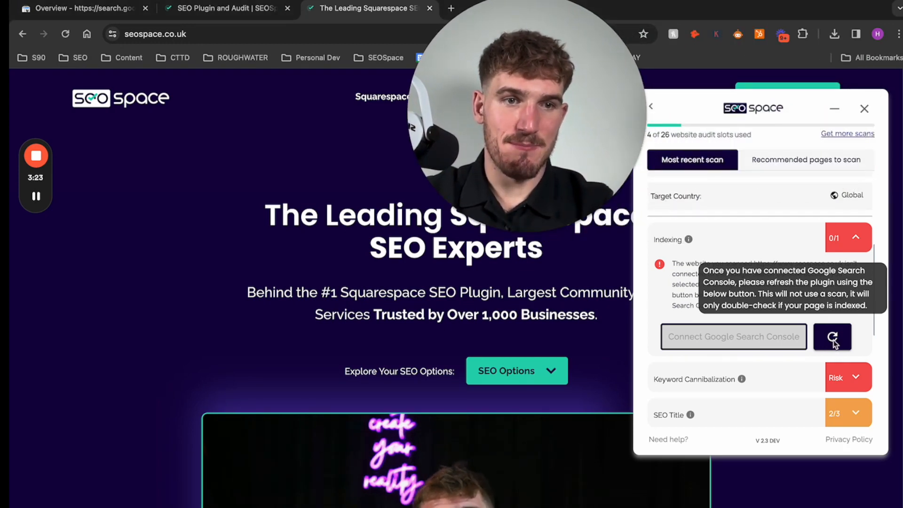
left_click(832, 336)
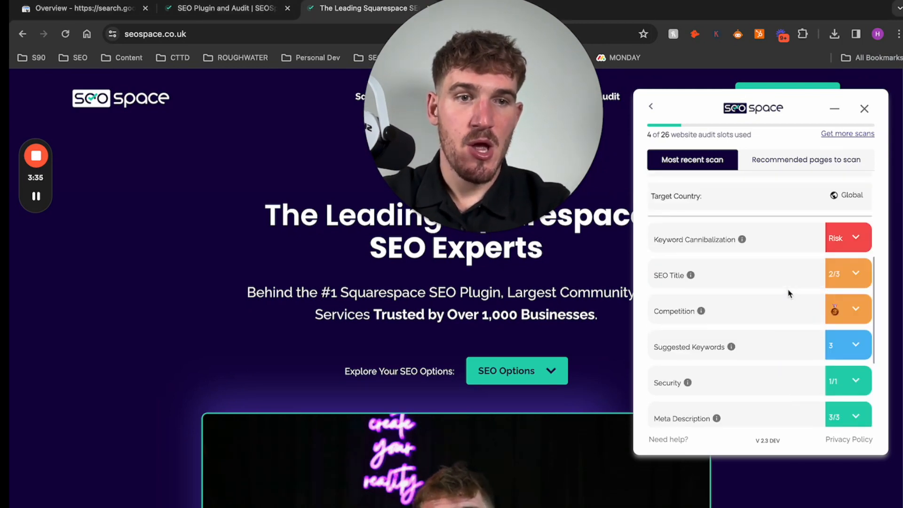
scroll("down", 3)
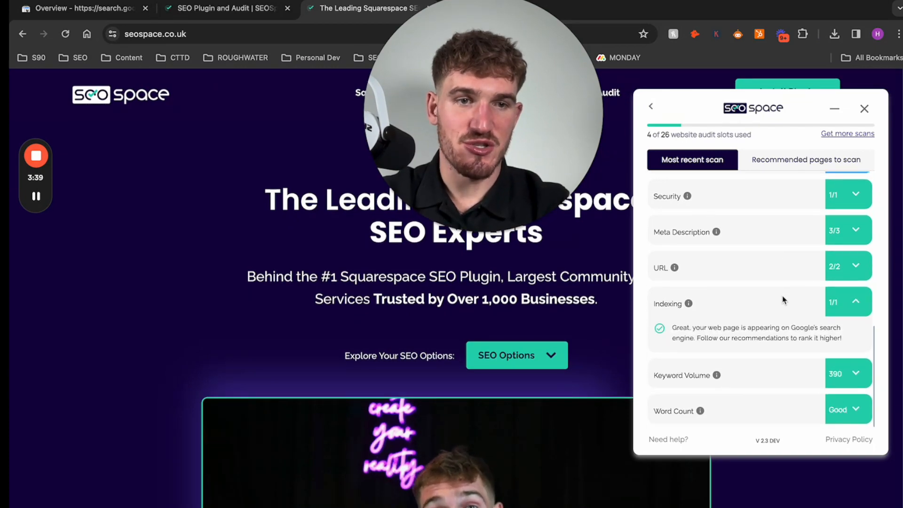
left_click_drag(671, 328, 857, 338)
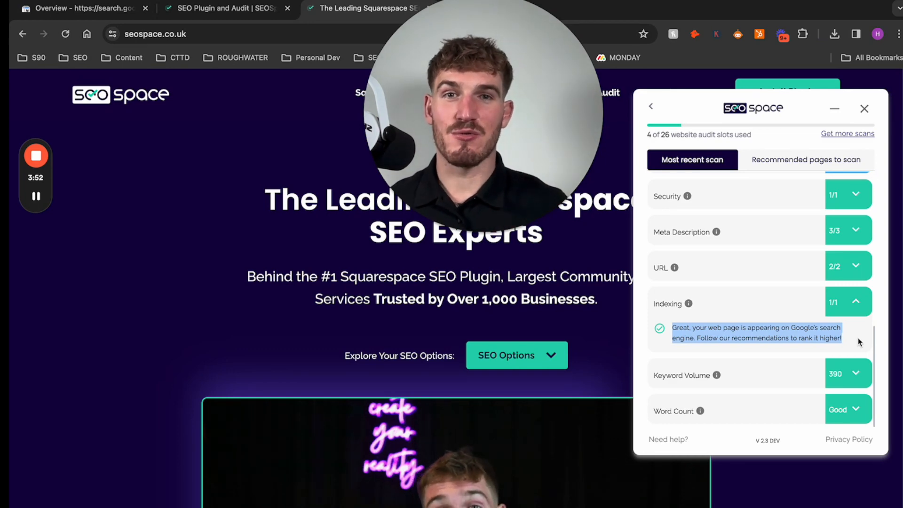
left_click(83, 8)
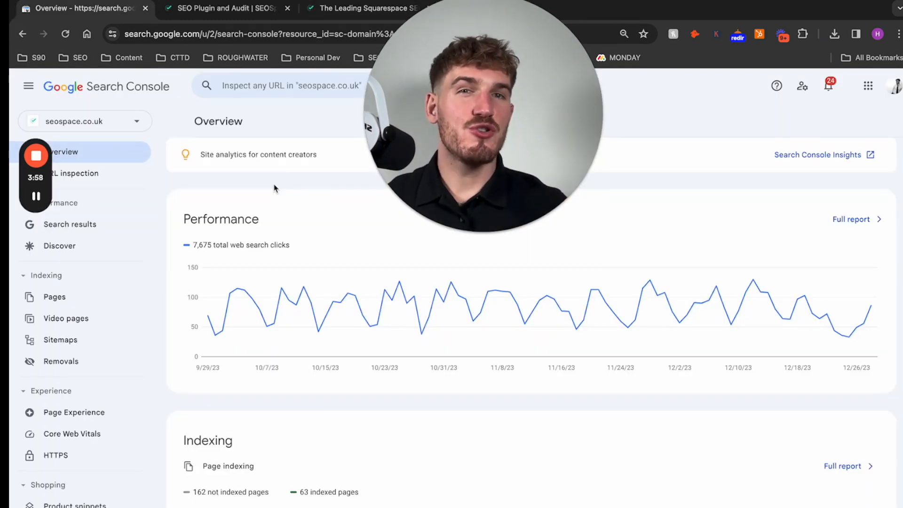